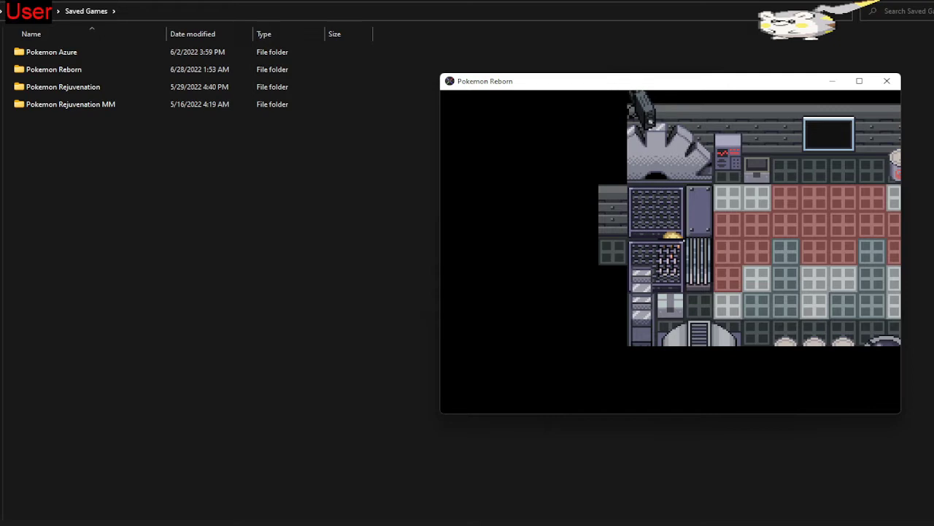
{"action": "mouse_move", "coordinate": [838, 246]}
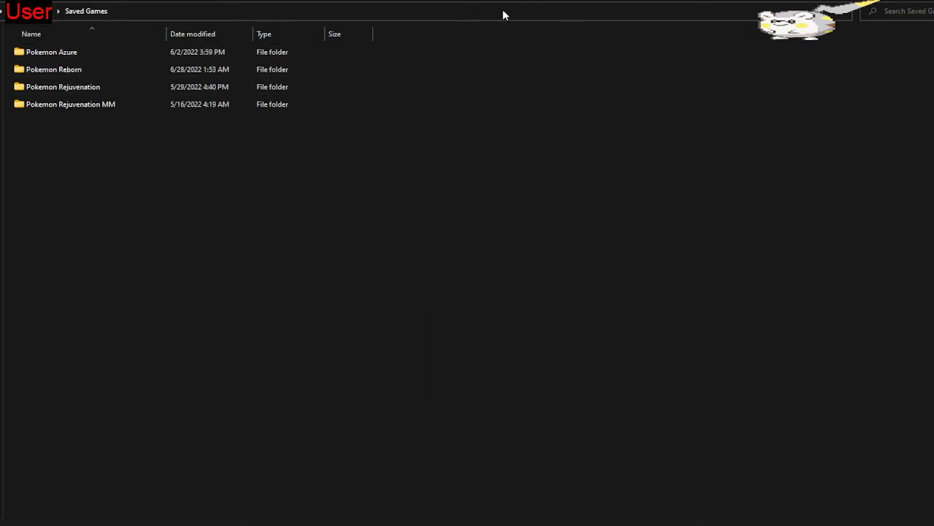
{"action": "mouse_move", "coordinate": [305, 48]}
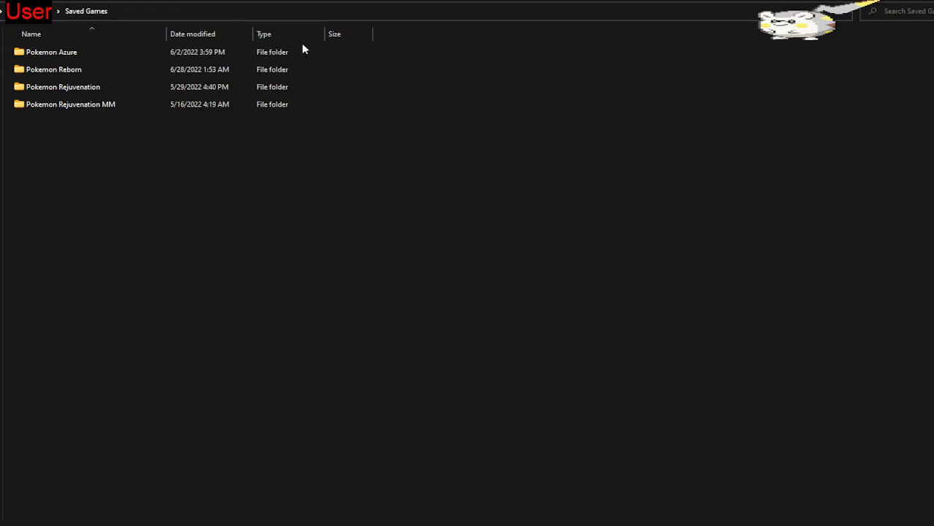
{"action": "mouse_move", "coordinate": [343, 175]}
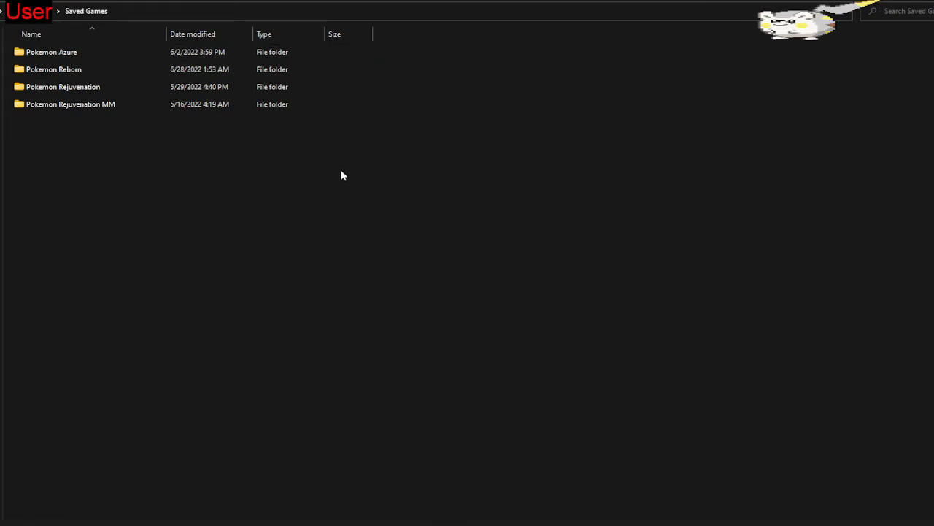
Step: Close the Pokemon Reborn game and open its save folder in Saved Games
{"action": "left_click", "coordinate": [51, 52]}
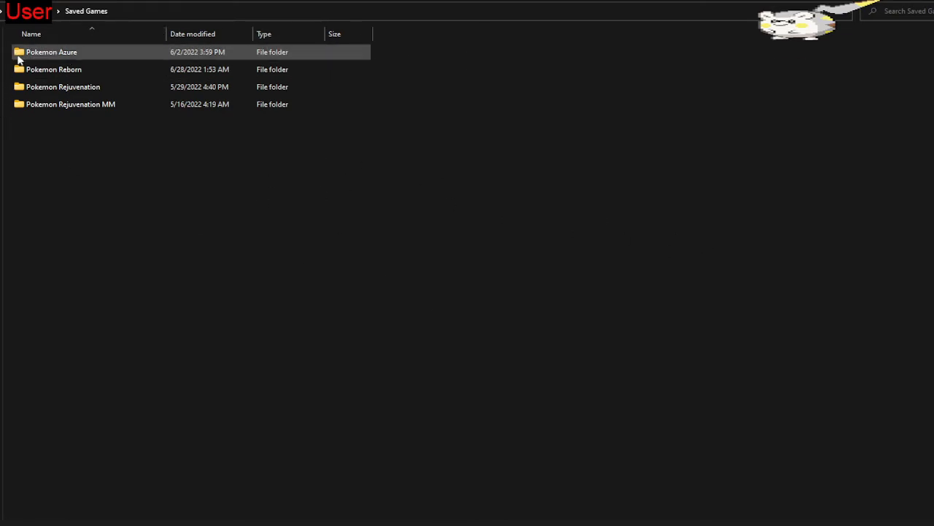
{"action": "left_click", "coordinate": [53, 70]}
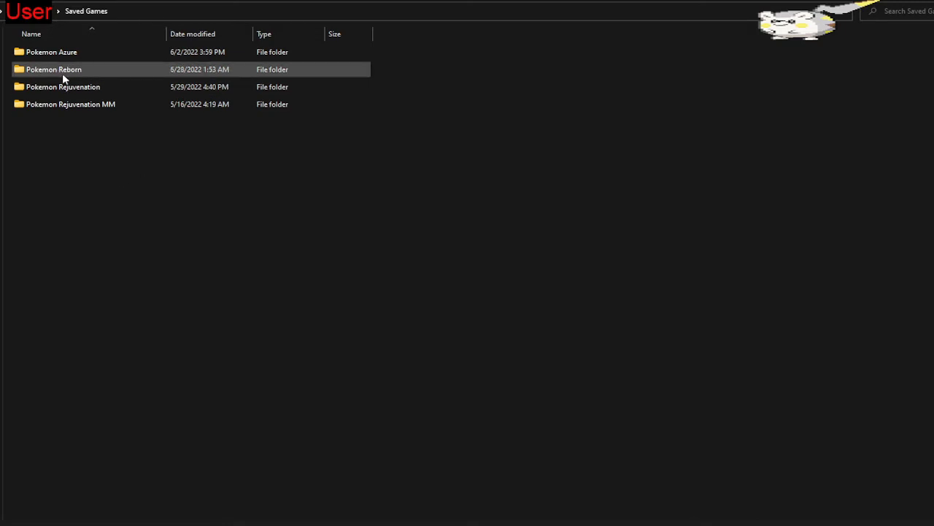
{"action": "double_click", "coordinate": [53, 69]}
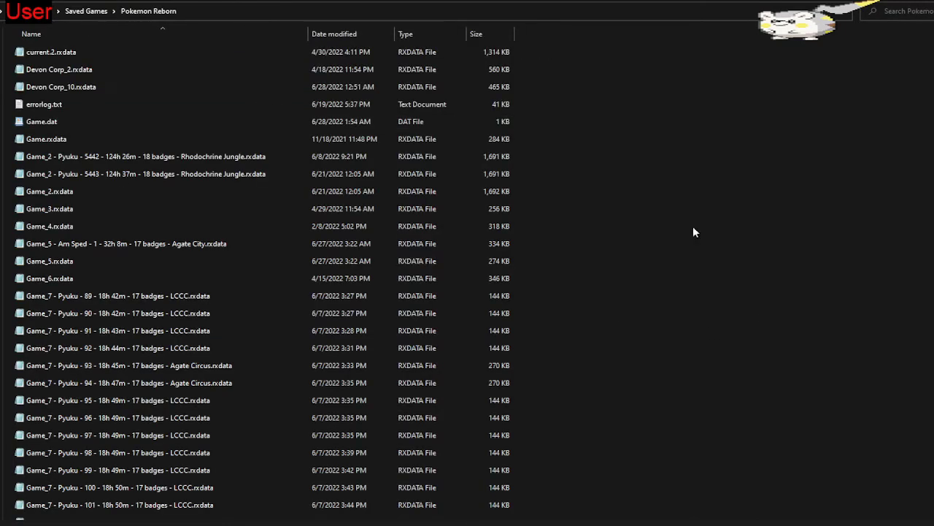
Step: Scroll the Pokemon Reborn save list down to Game_10.rxdata at the bottom
{"action": "left_click", "coordinate": [46, 139]}
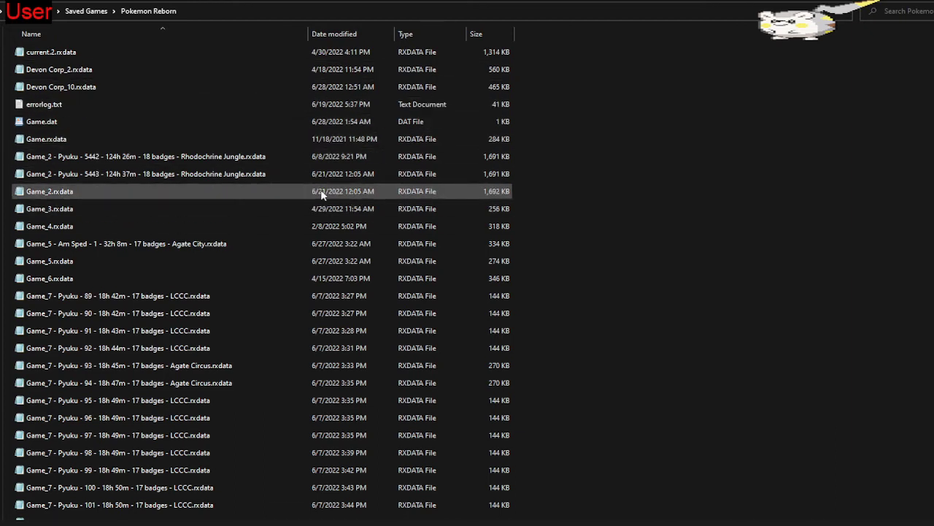
{"action": "left_click", "coordinate": [46, 138]}
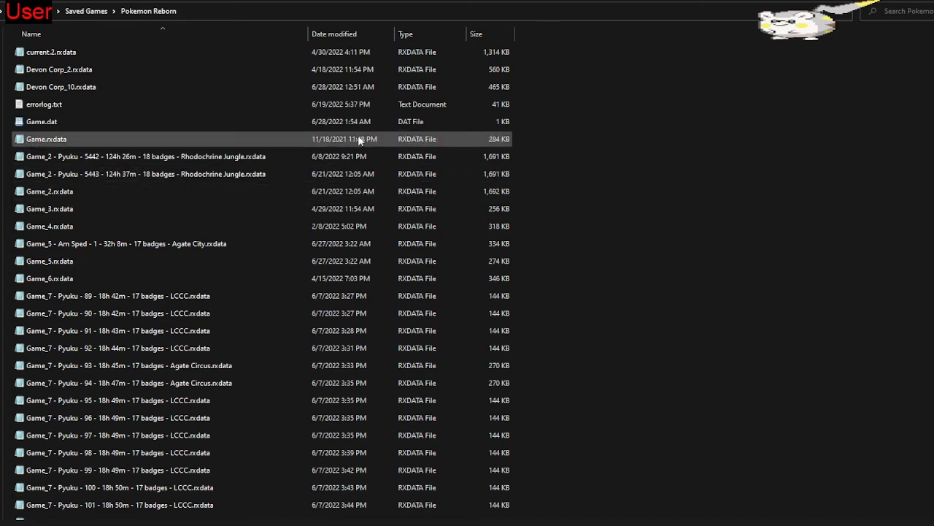
{"action": "scroll", "scroll_direction": "down", "scroll_amount": 3}
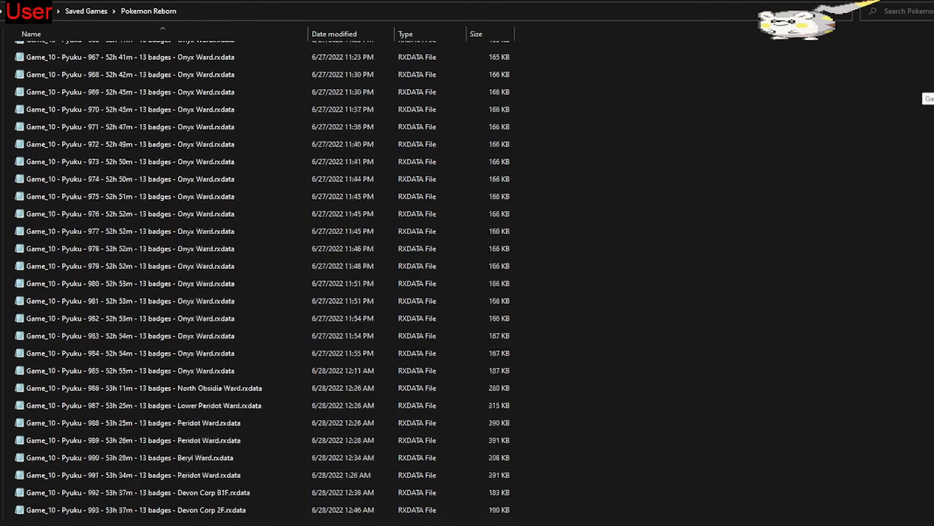
{"action": "scroll", "scroll_direction": "down", "scroll_amount": 3}
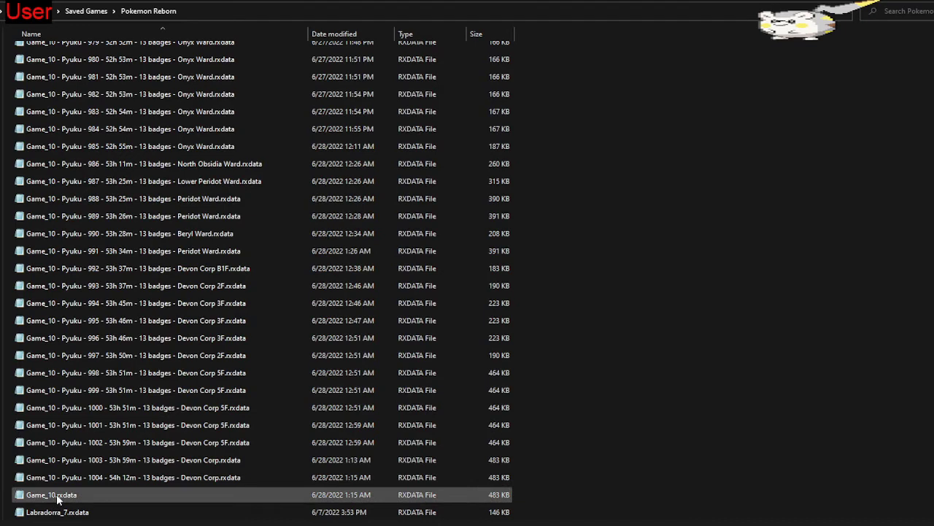
{"action": "mouse_move", "coordinate": [48, 497]}
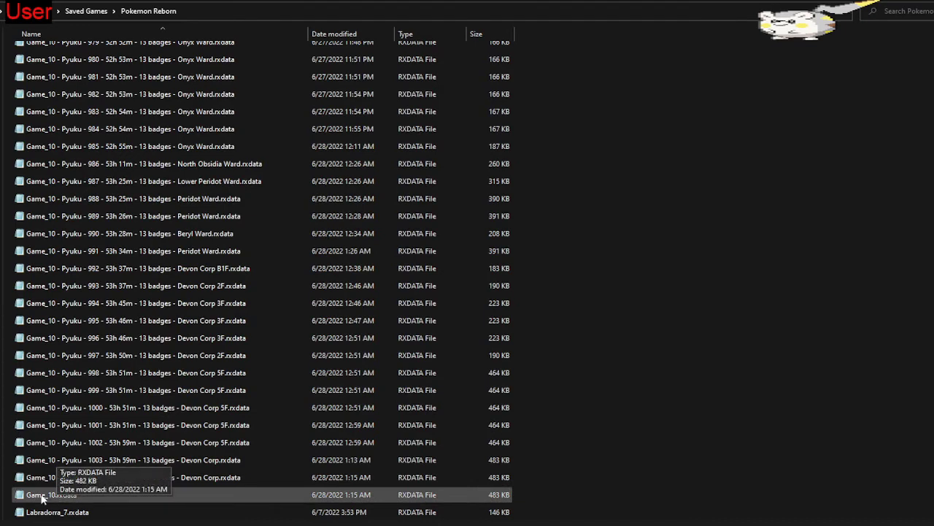
{"action": "mouse_move", "coordinate": [116, 502]}
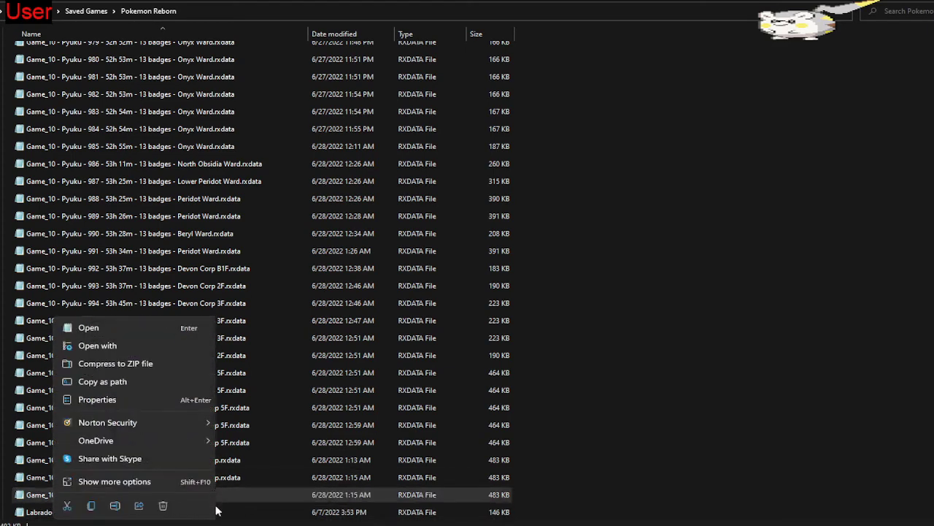
{"action": "mouse_move", "coordinate": [163, 505]}
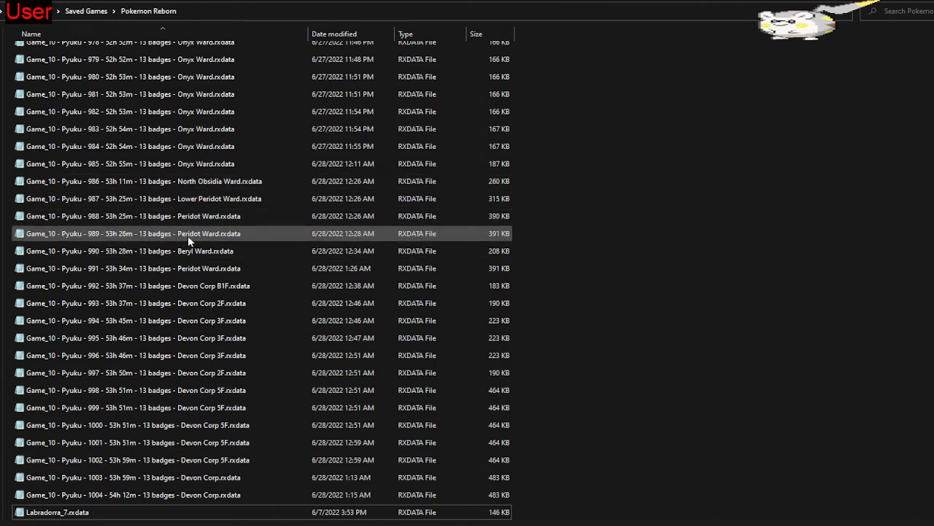
Step: Delete the existing Game_10.rxdata save via the context menu's trash icon
{"action": "left_click", "coordinate": [193, 268]}
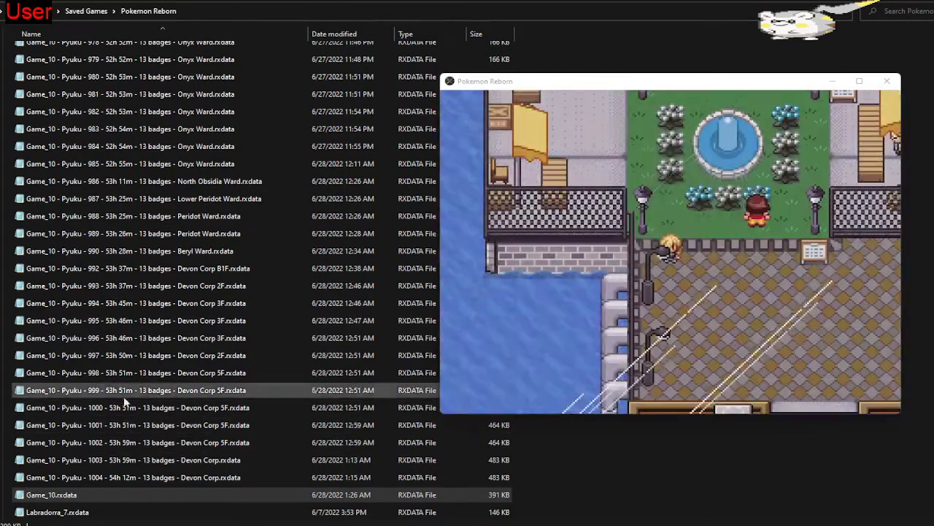
{"action": "mouse_move", "coordinate": [114, 484]}
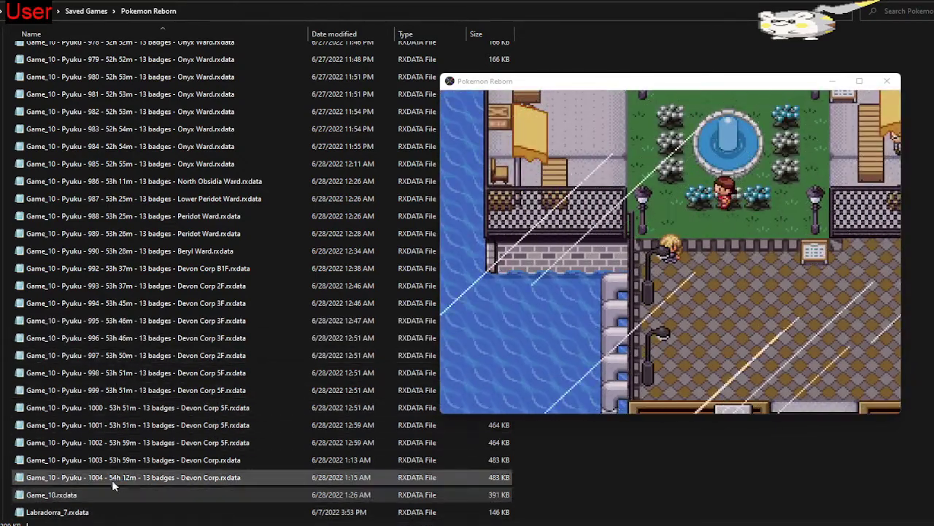